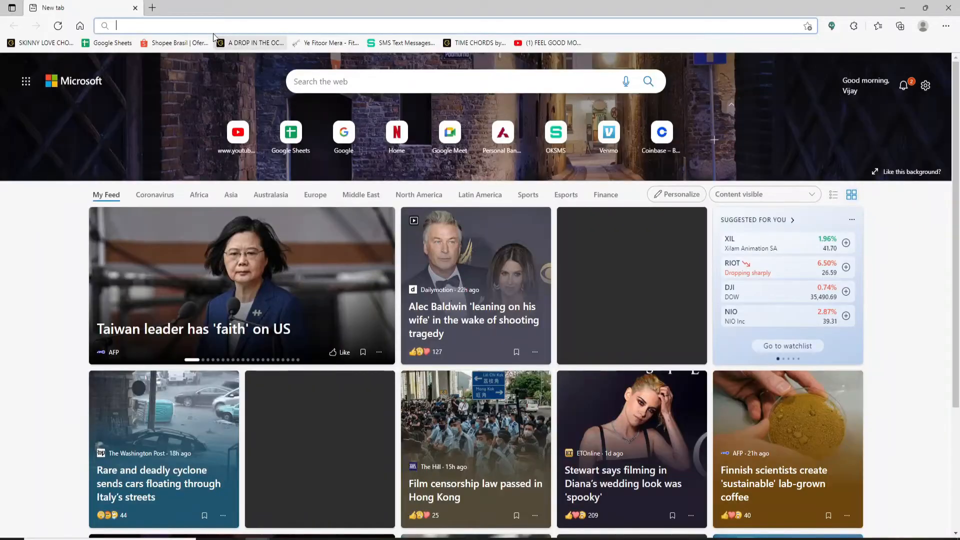
Navigate Edge to the CoinSmart home page at coinsmart.com.
type("www.youtube.com")
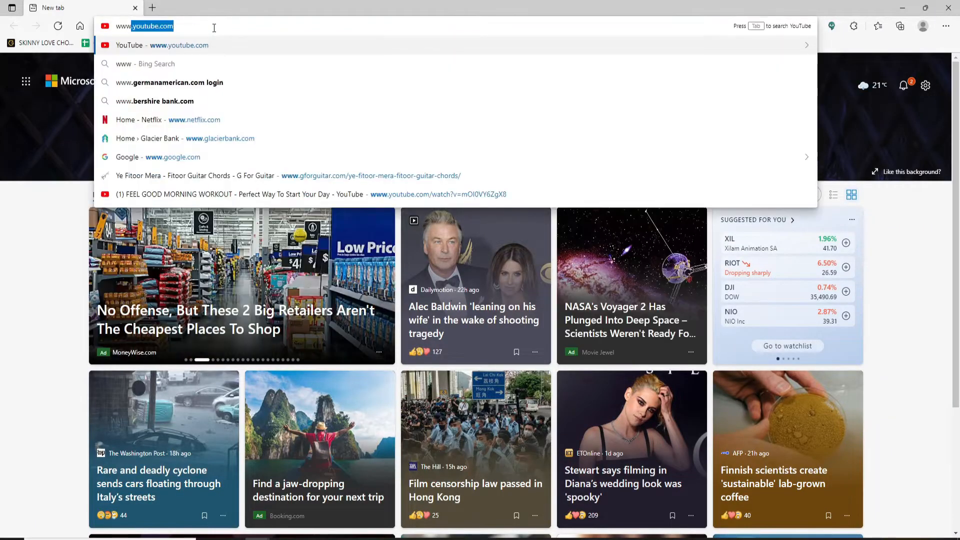
type("www.coinsmart.com")
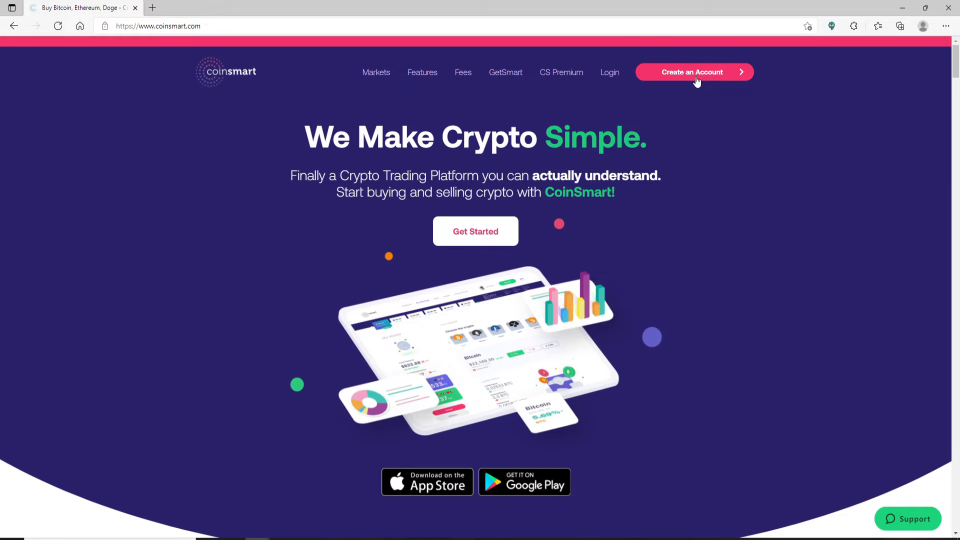
left_click(692, 72)
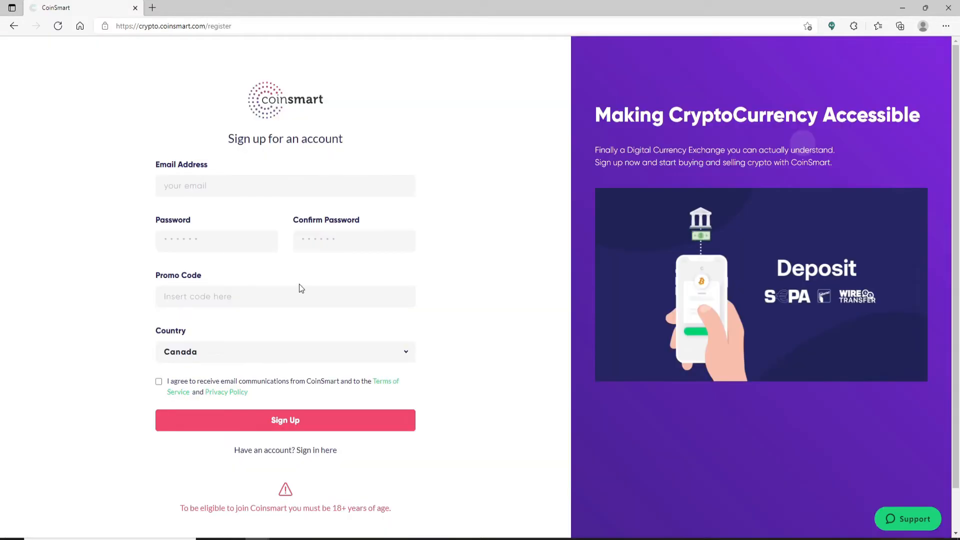
mouse_move(239, 315)
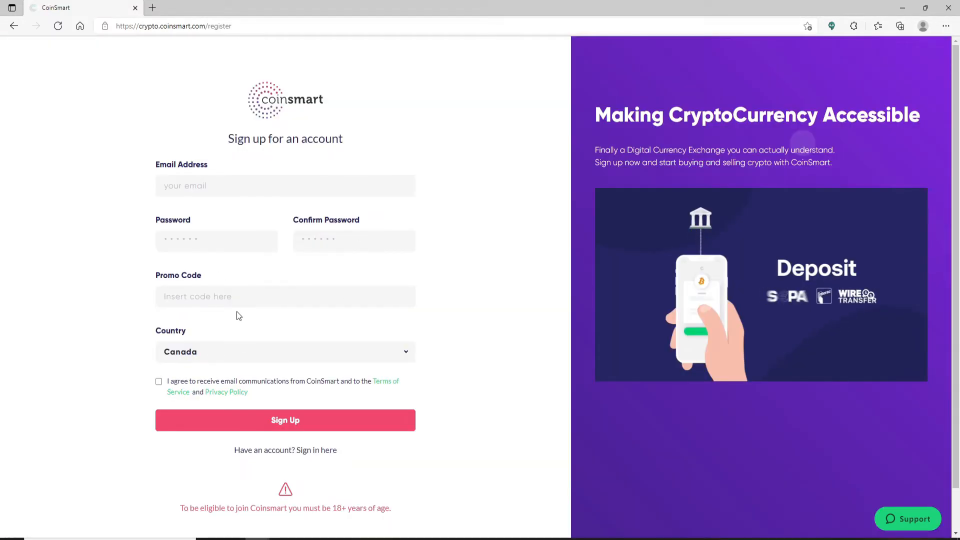
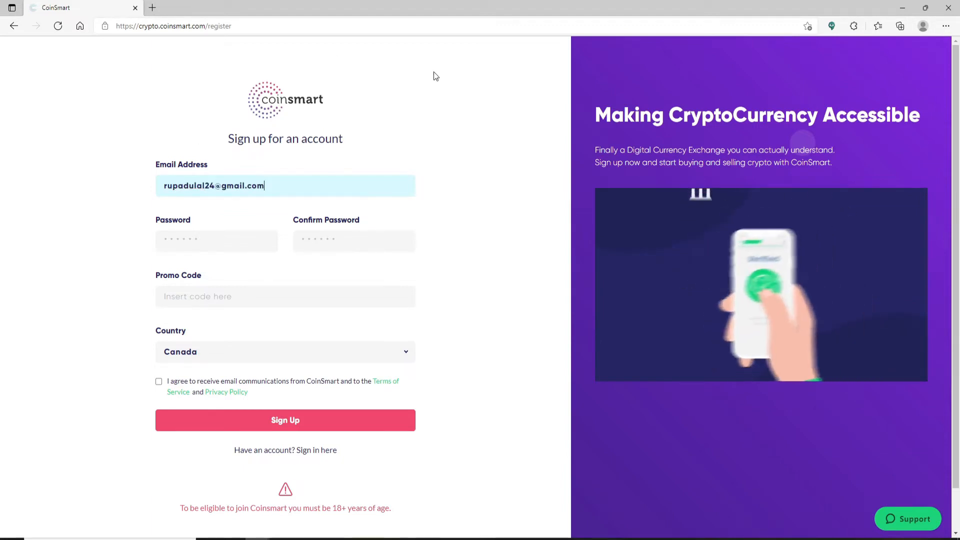
left_click(216, 240)
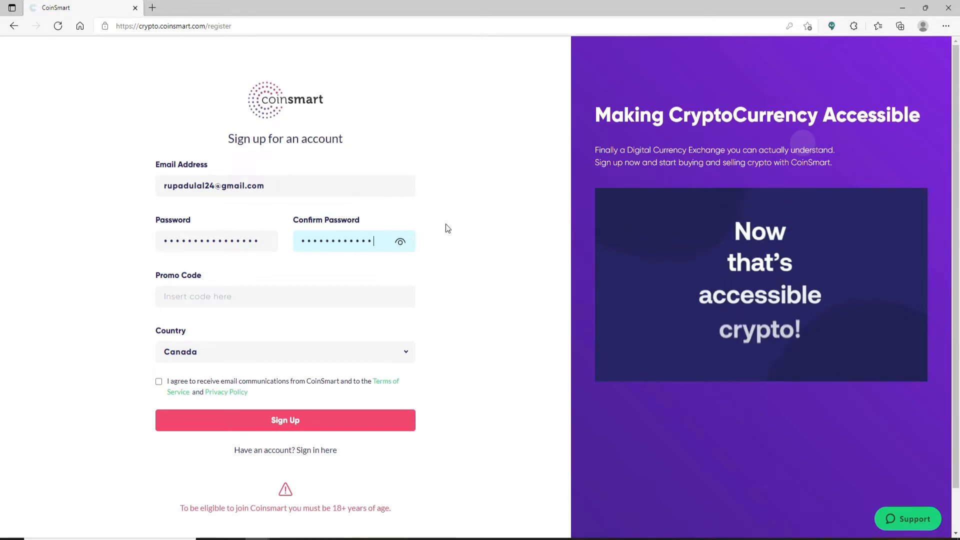
left_click(285, 296)
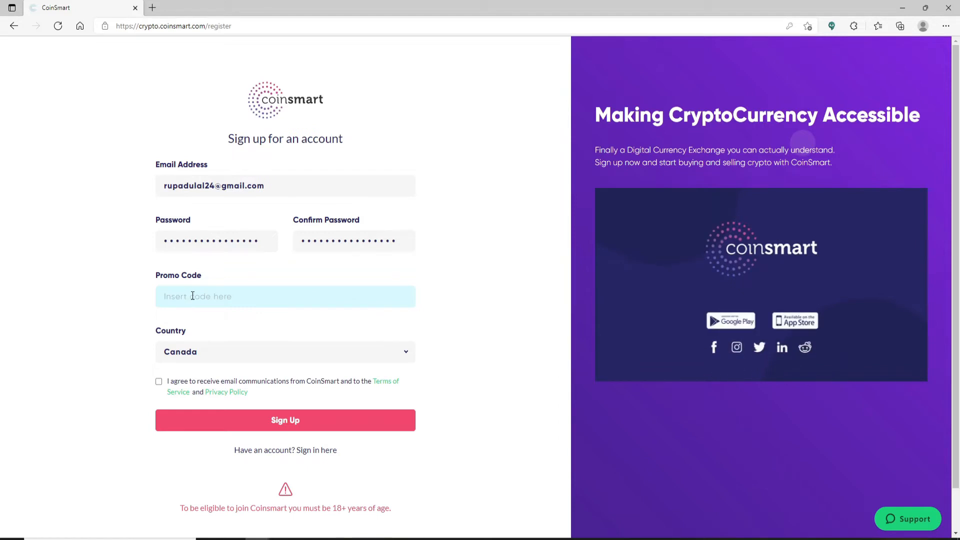
left_click(406, 351)
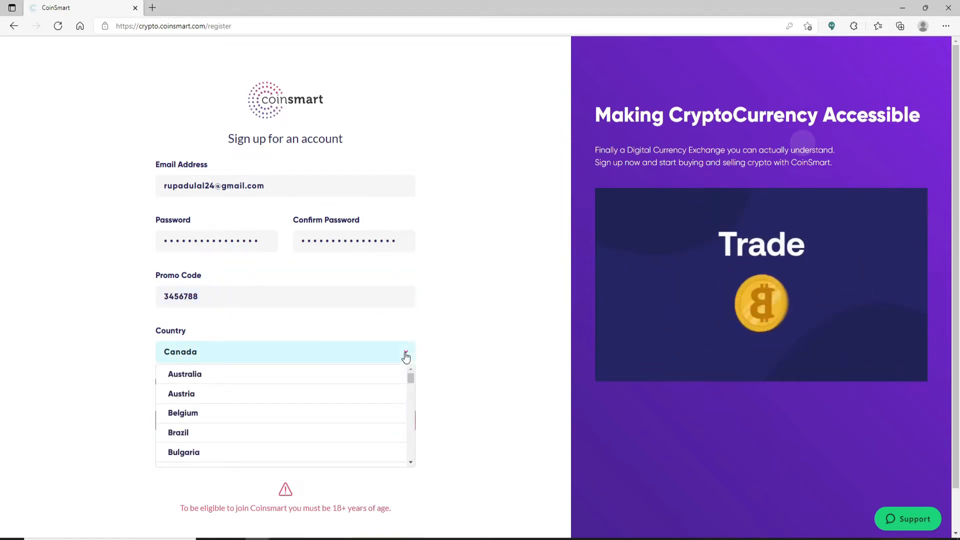
left_click(406, 351)
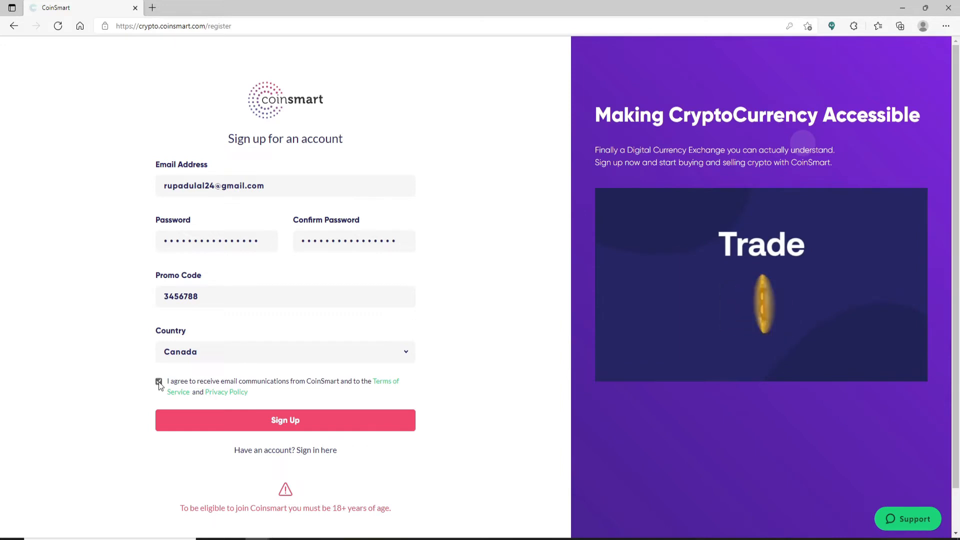
left_click(159, 381)
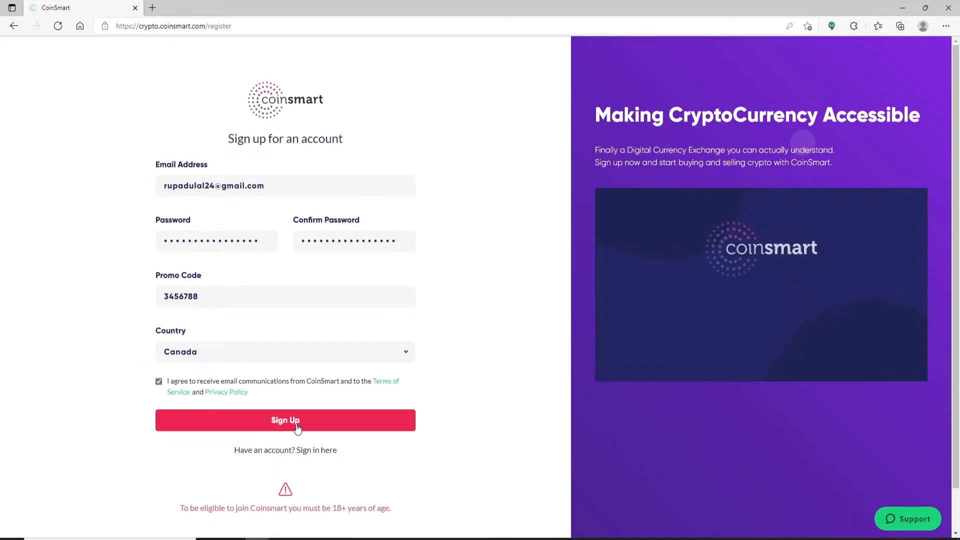
left_click(285, 420)
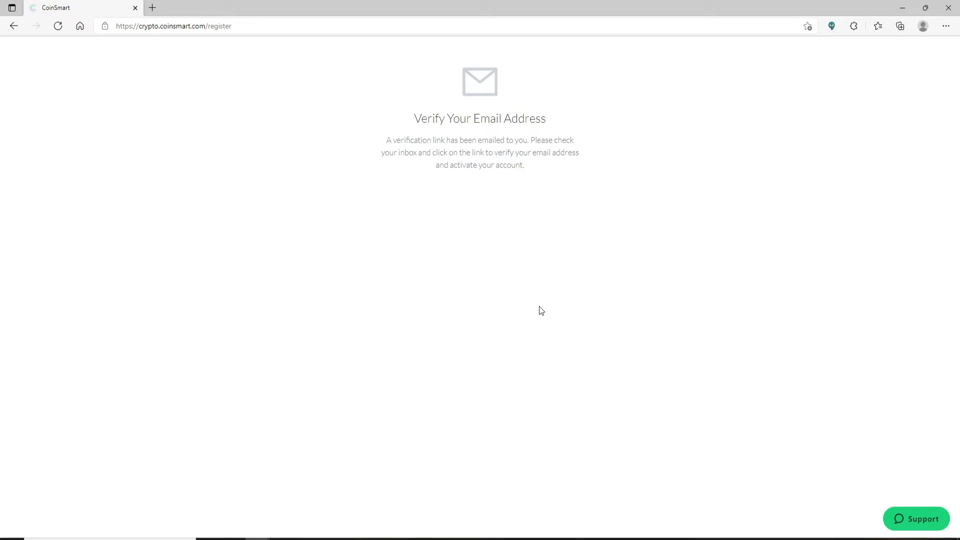
mouse_move(152, 8)
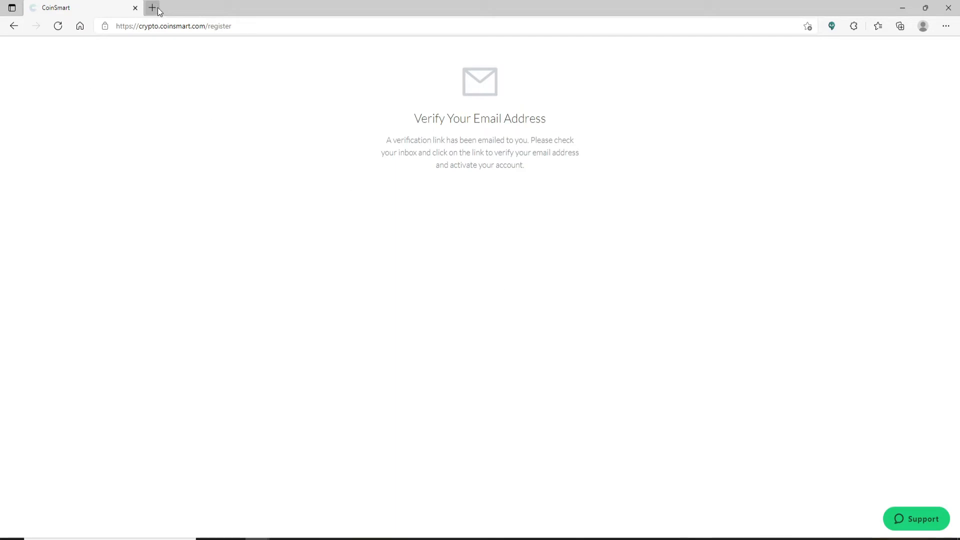
In Gmail, follow the CoinSmart verification email's activation link to verify the address.
left_click(152, 8)
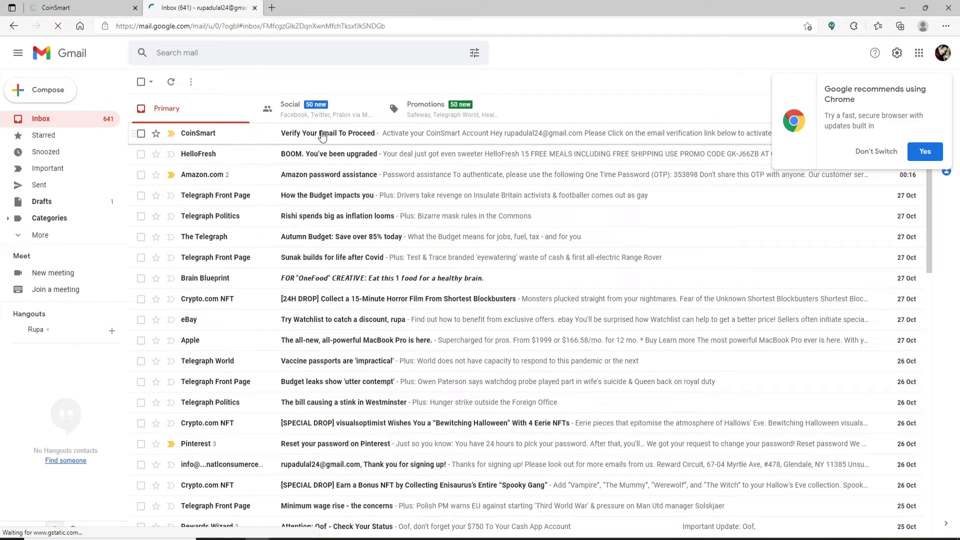
left_click(328, 133)
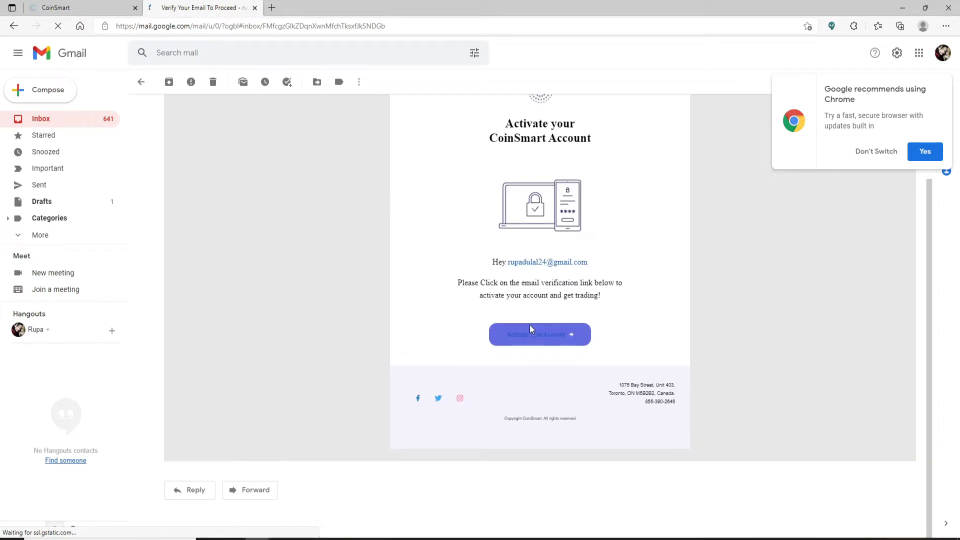
left_click(539, 334)
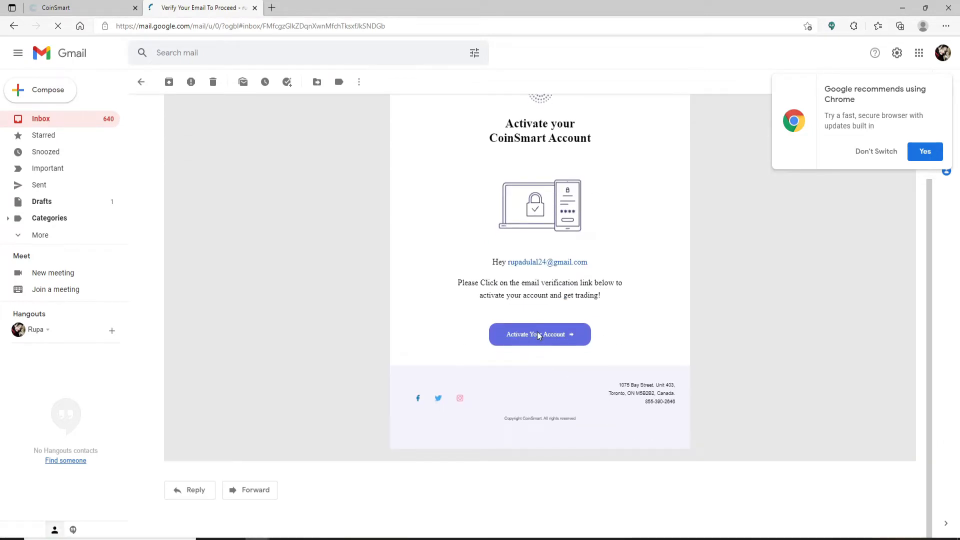
left_click(539, 334)
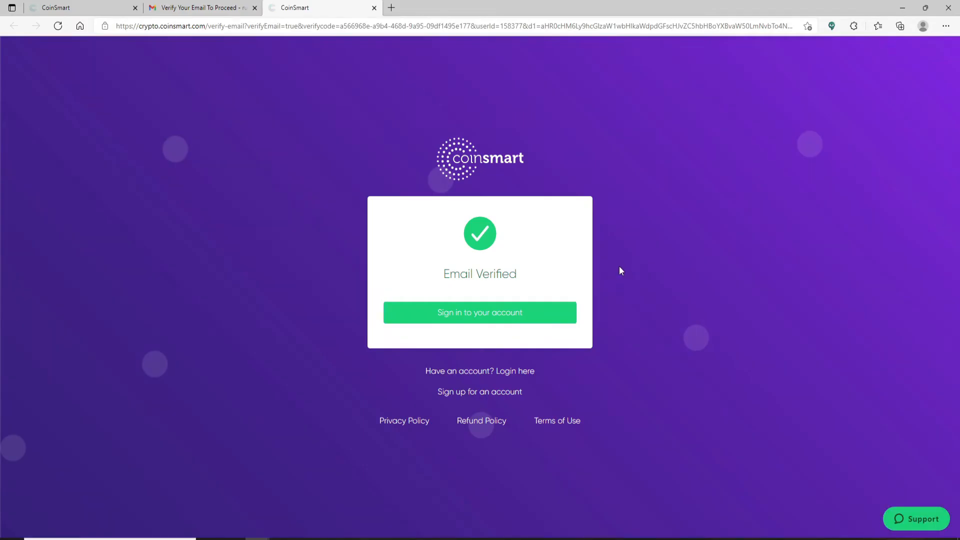
mouse_move(479, 313)
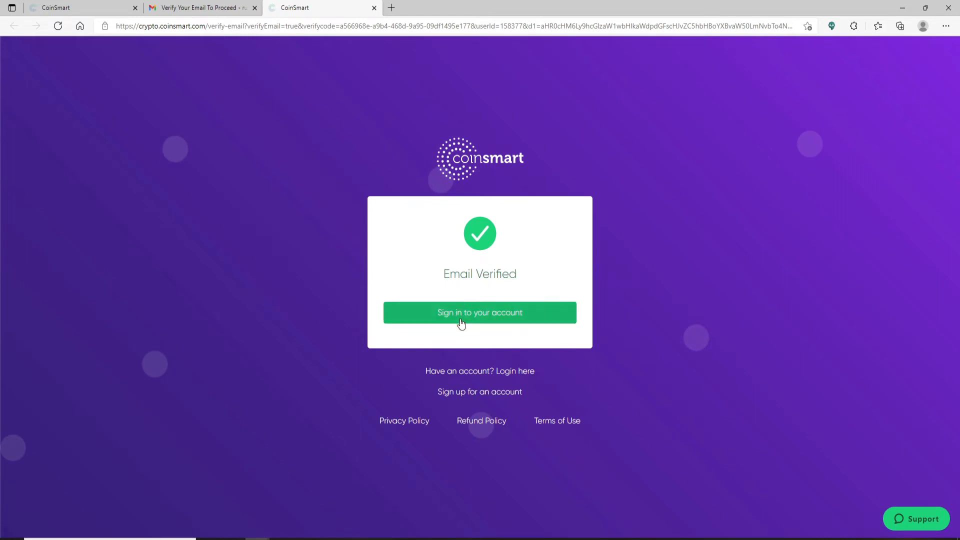
Sign in with the new credentials, reaching the two-step verification notice.
left_click(479, 312)
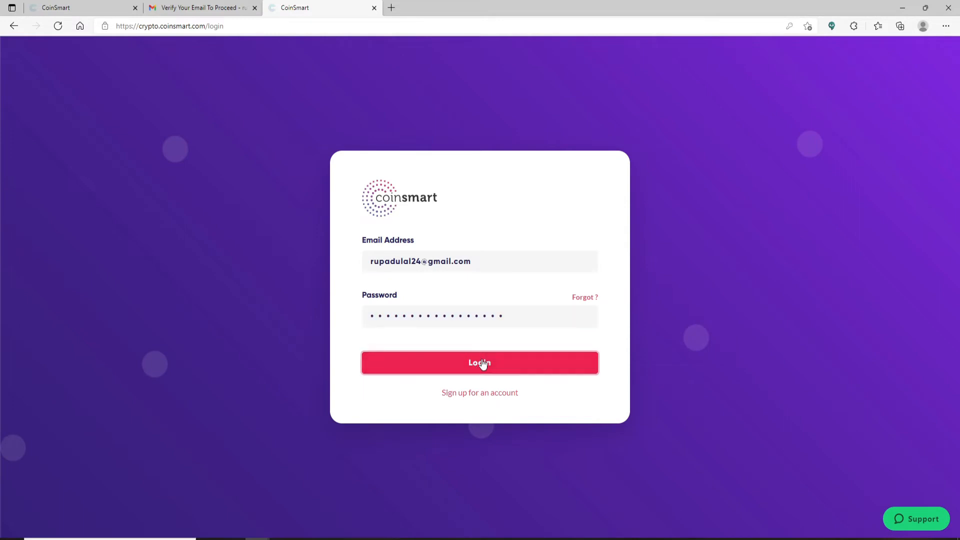
left_click(479, 362)
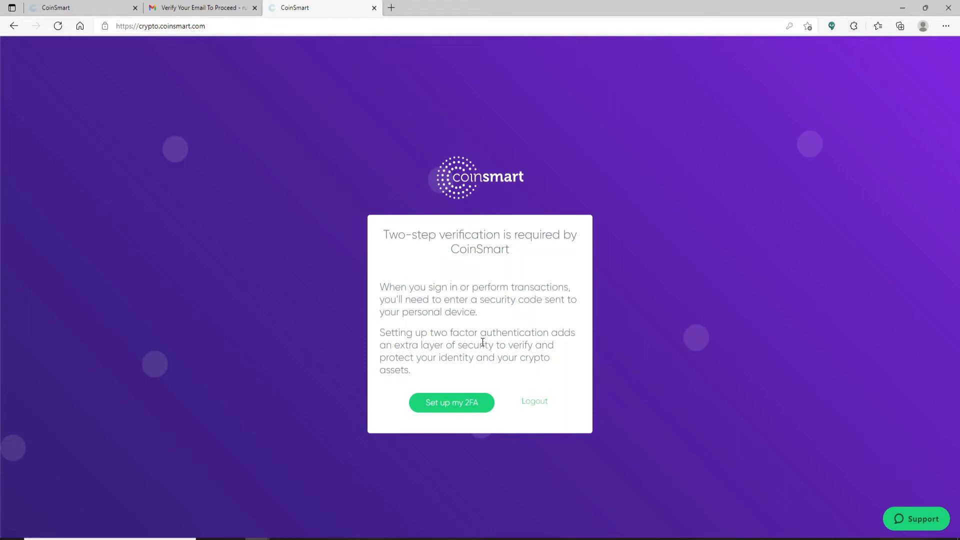
mouse_move(451, 403)
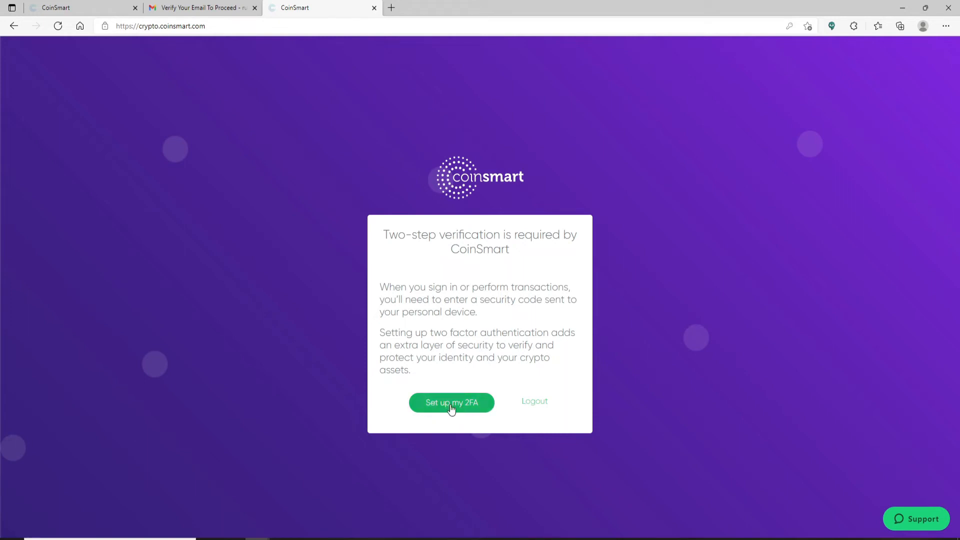
Launch 2FA setup via 'Set up my 2FA', switching to the smartphone home screen.
left_click(451, 403)
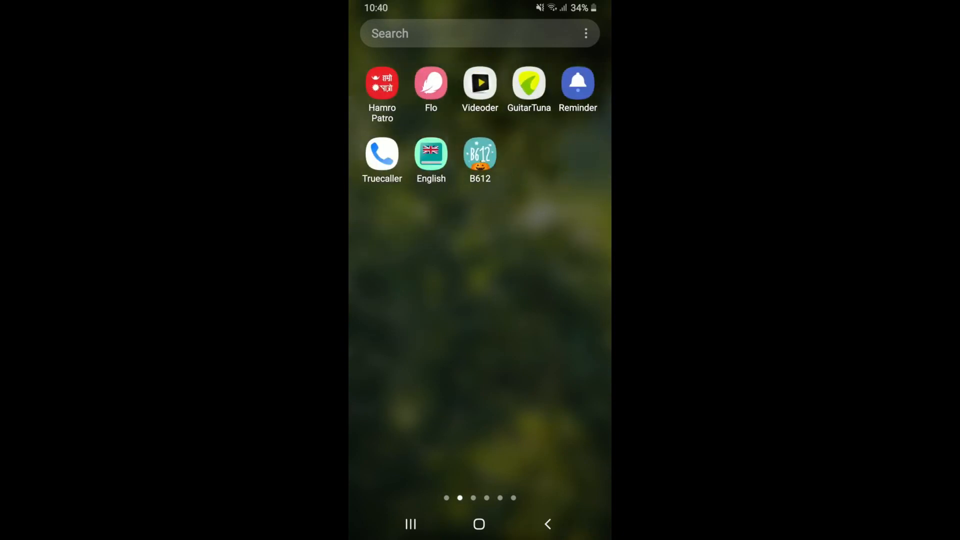
Find Google Authenticator in the Play Store and launch the installed app.
left_click(479, 33)
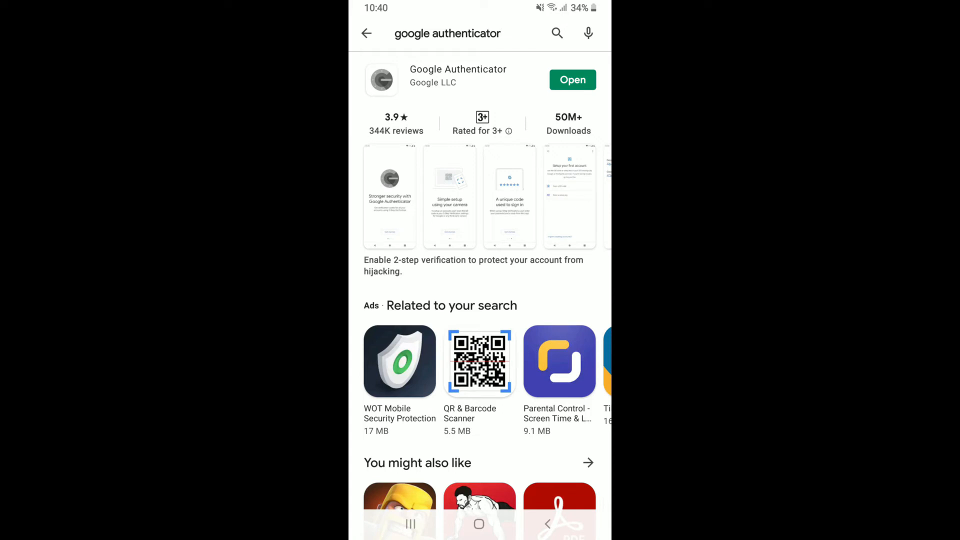
left_click(572, 80)
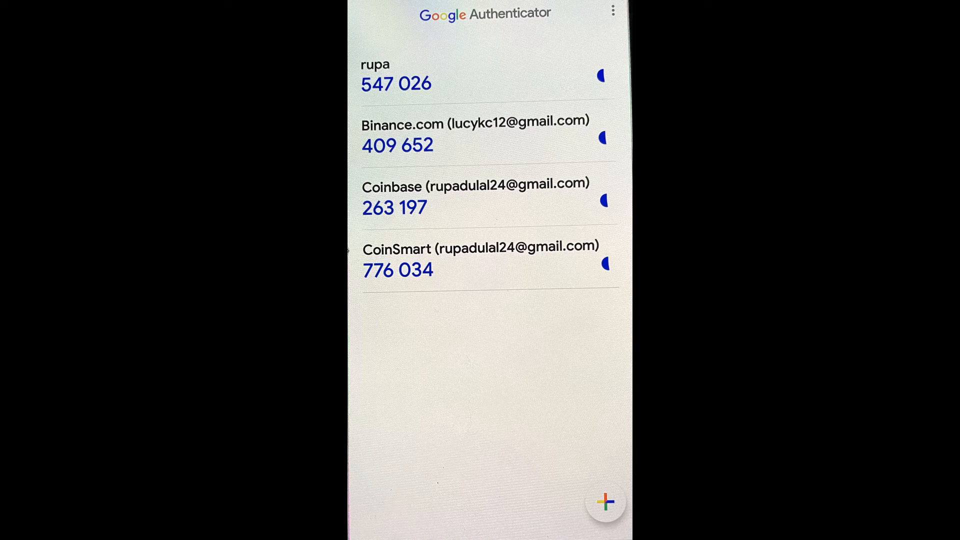
Add a CoinSmart entry in Google Authenticator by scanning the setup QR code.
left_click(605, 502)
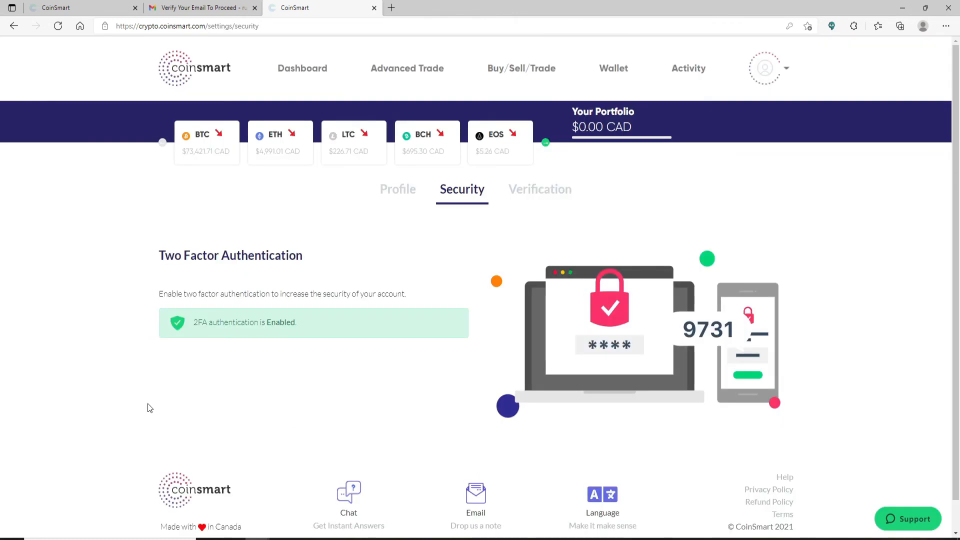
mouse_move(468, 310)
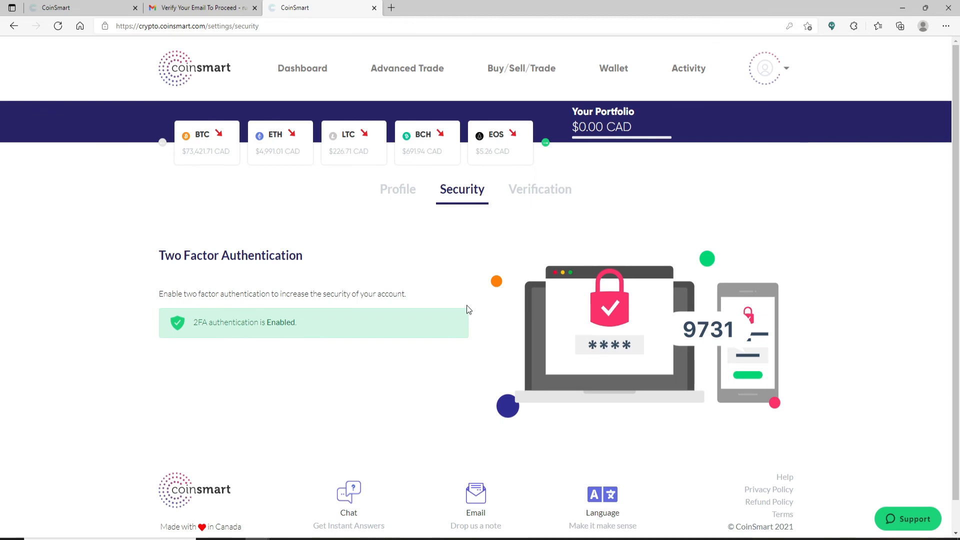
mouse_move(458, 221)
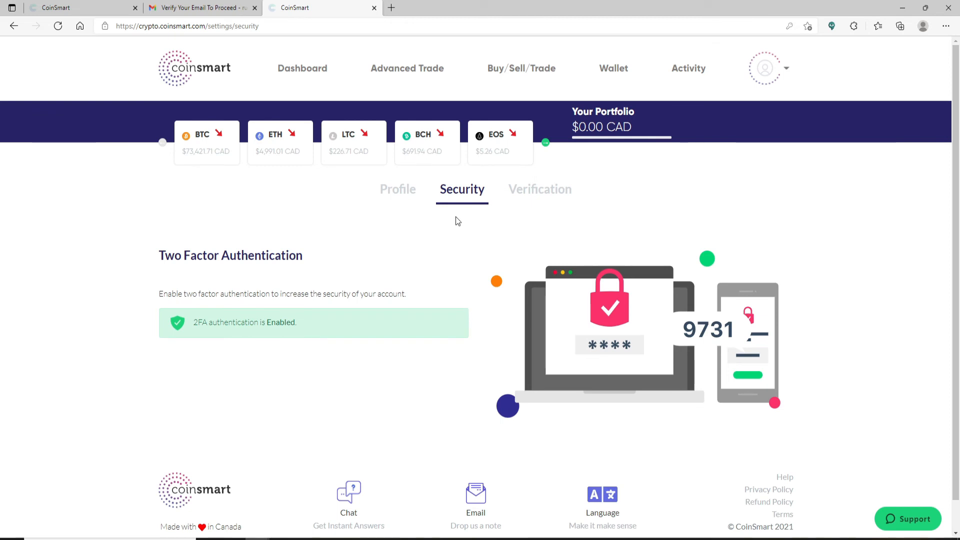